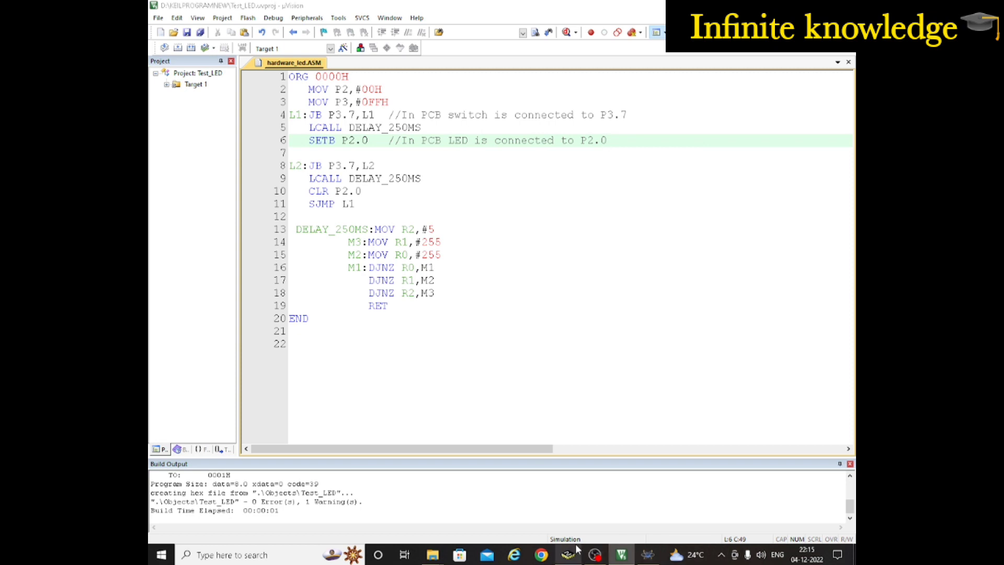
- Bring the ProgISP chip-programmer window to the front from the taskbar
click(567, 554)
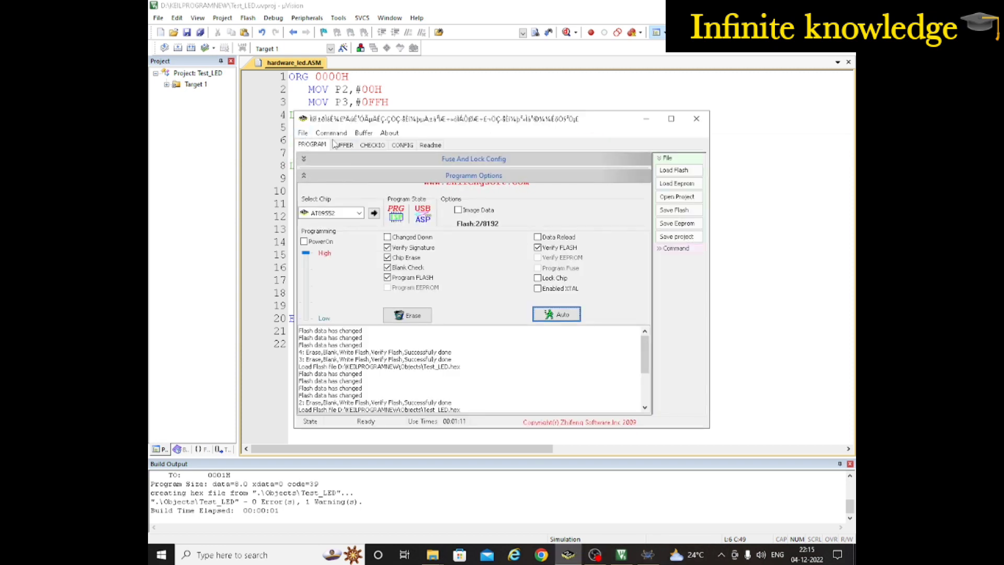
- Load hardware_led.hex into flash via File > Load Flash and start Auto programming of the AT89S52
click(303, 133)
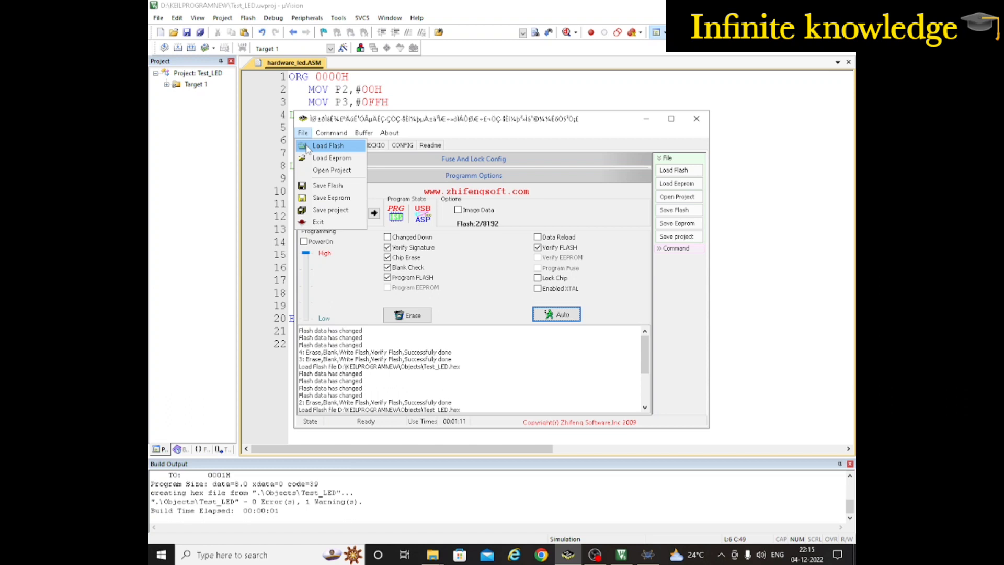
click(327, 145)
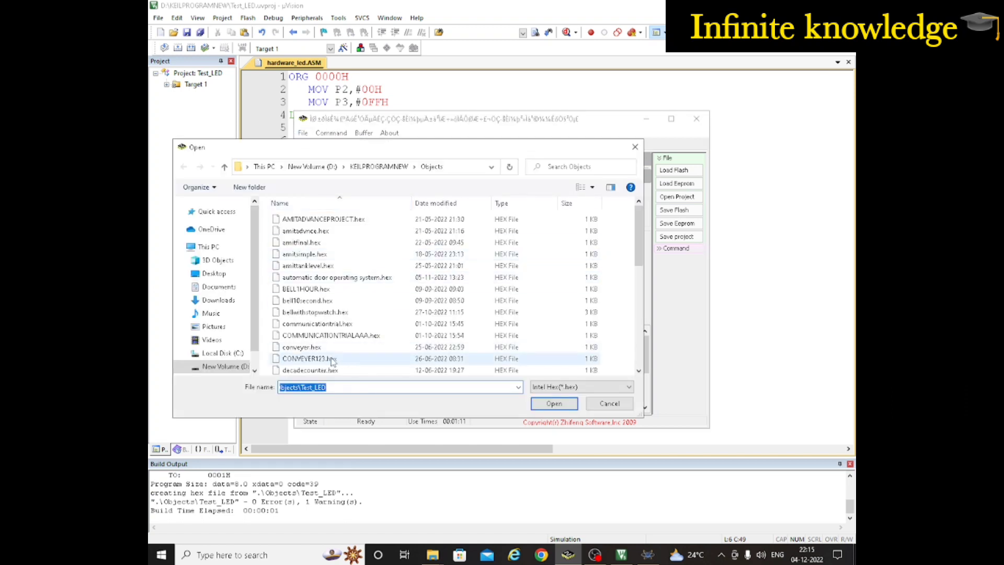
scroll(down, 3)
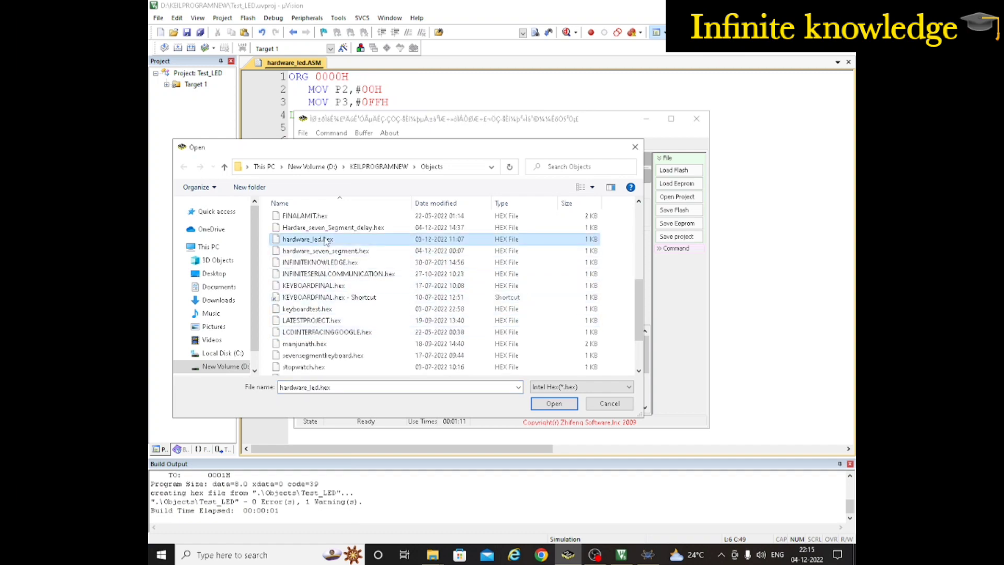
click(553, 404)
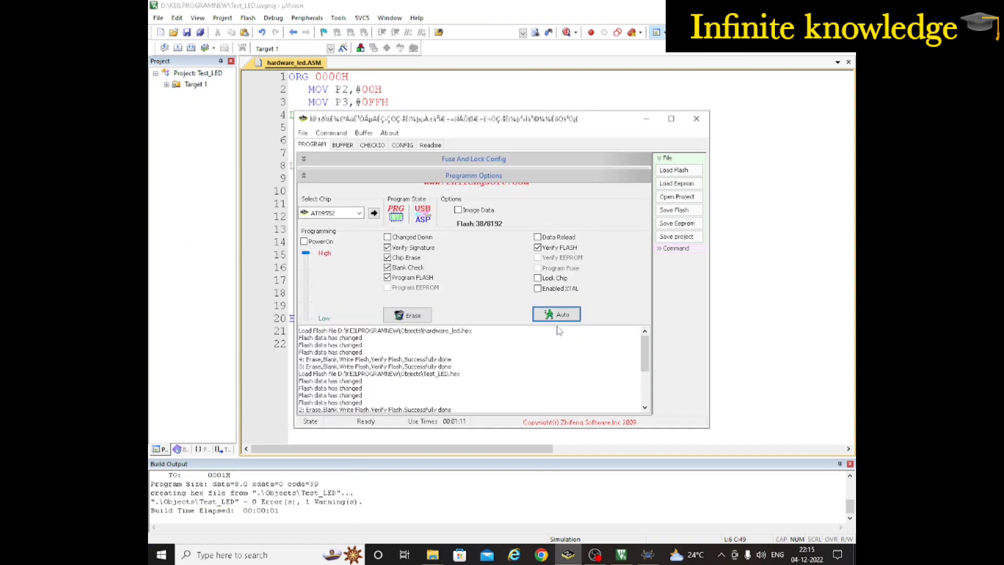
click(556, 314)
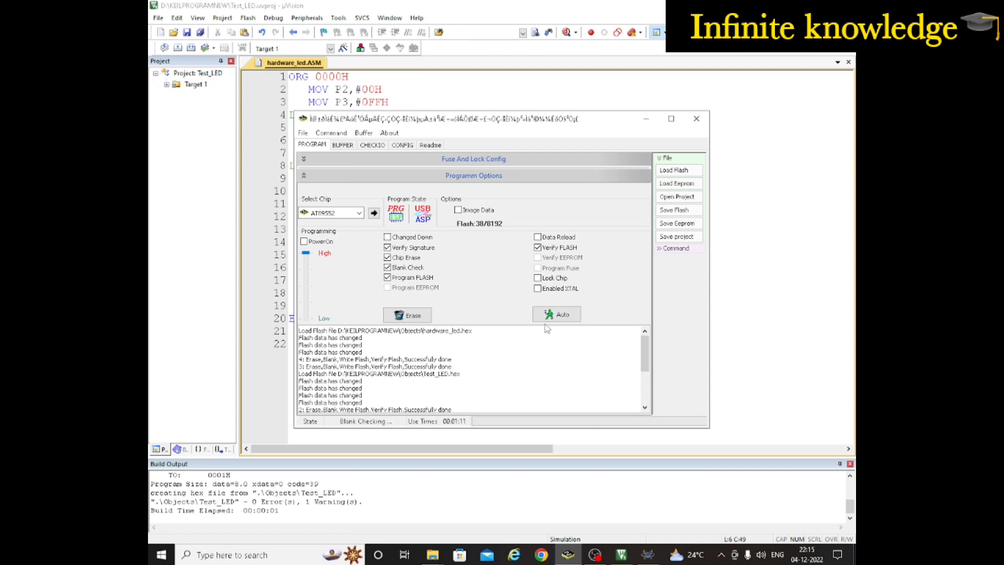